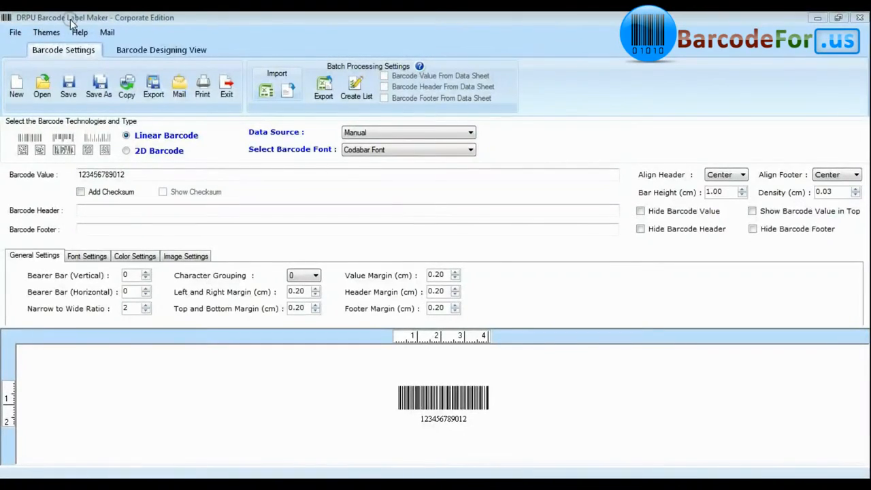
{"action": "mouse_move", "coordinate": [177, 19]}
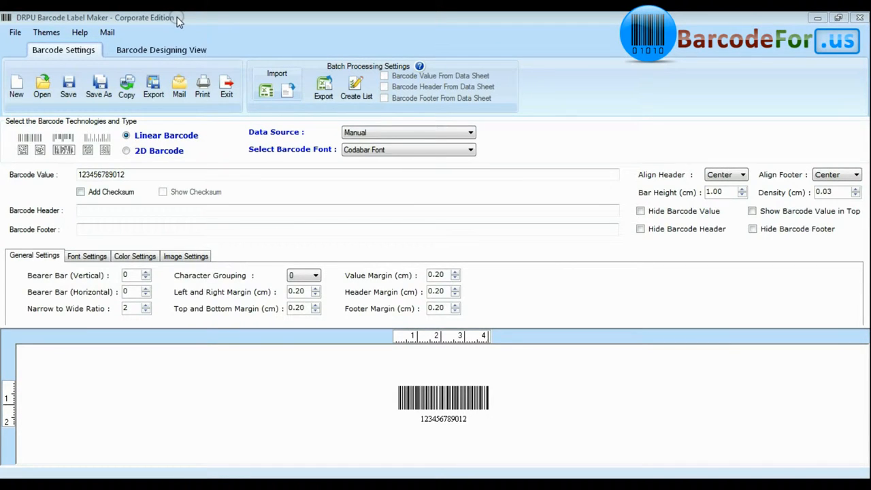
{"action": "left_click", "coordinate": [126, 150]}
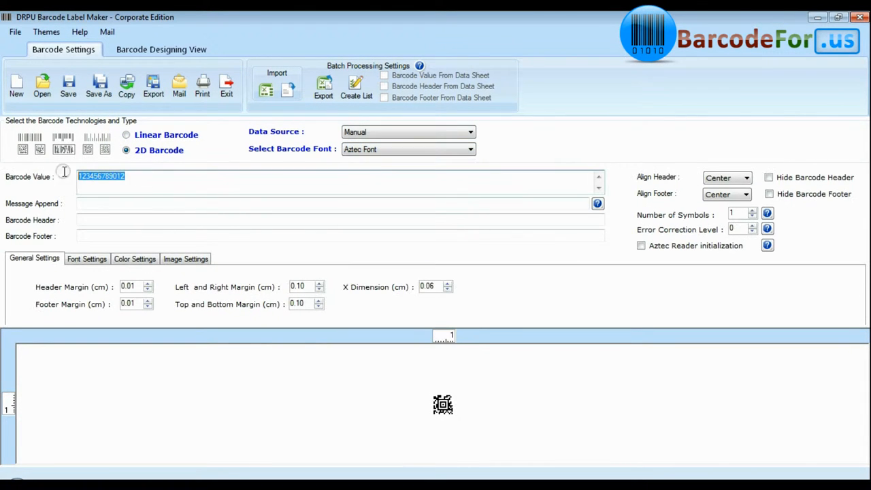
{"action": "type", "text": "28579826582251"}
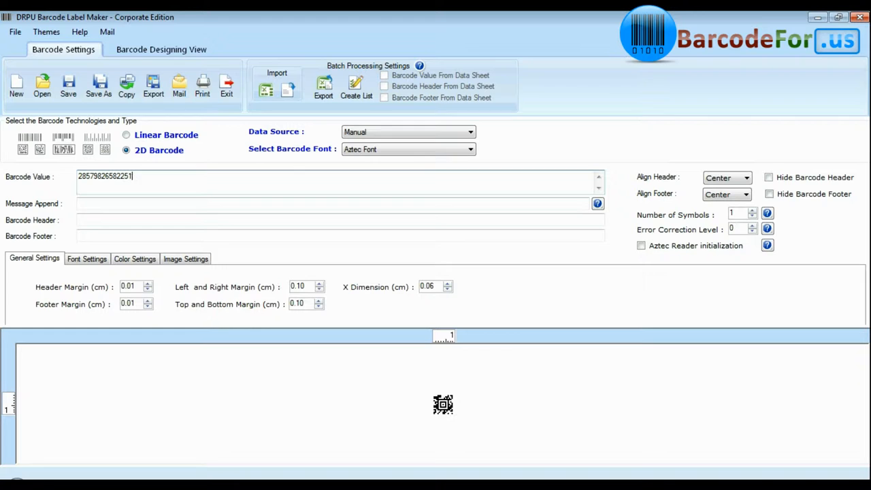
Set the Aztec barcode bars to dark blue and begin choosing a pink background
{"action": "left_click", "coordinate": [194, 287]}
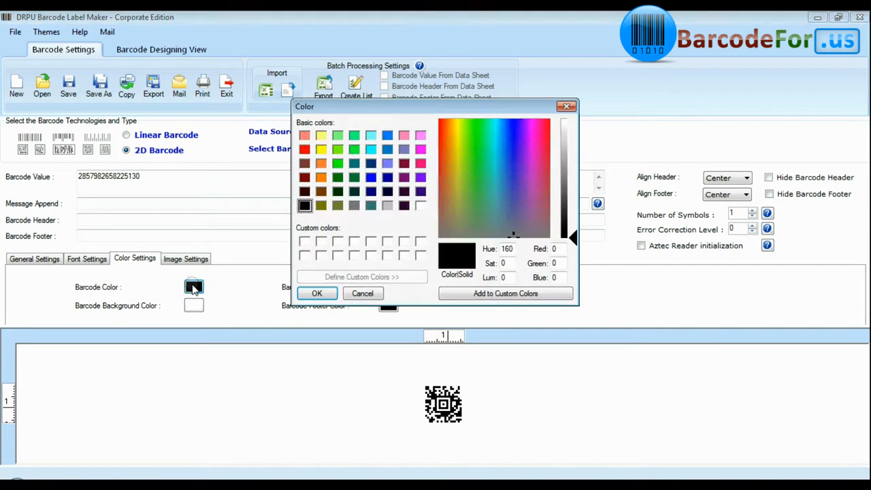
{"action": "left_click", "coordinate": [371, 164]}
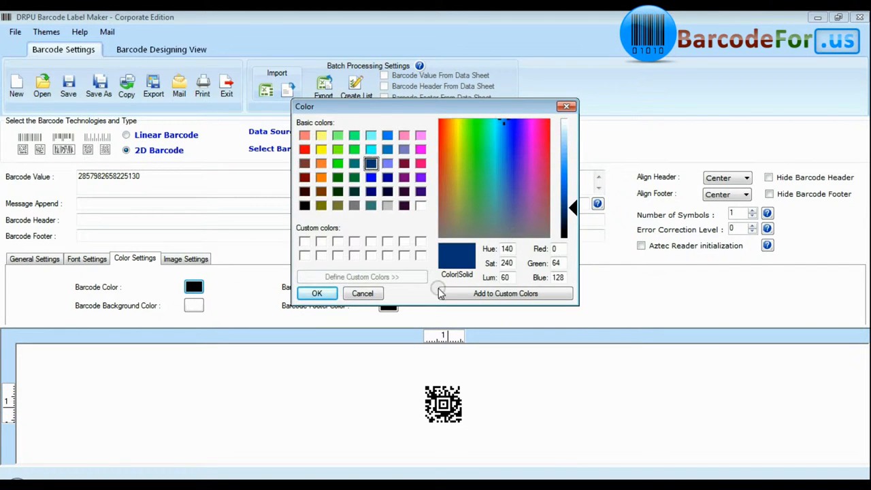
{"action": "left_click", "coordinate": [317, 294]}
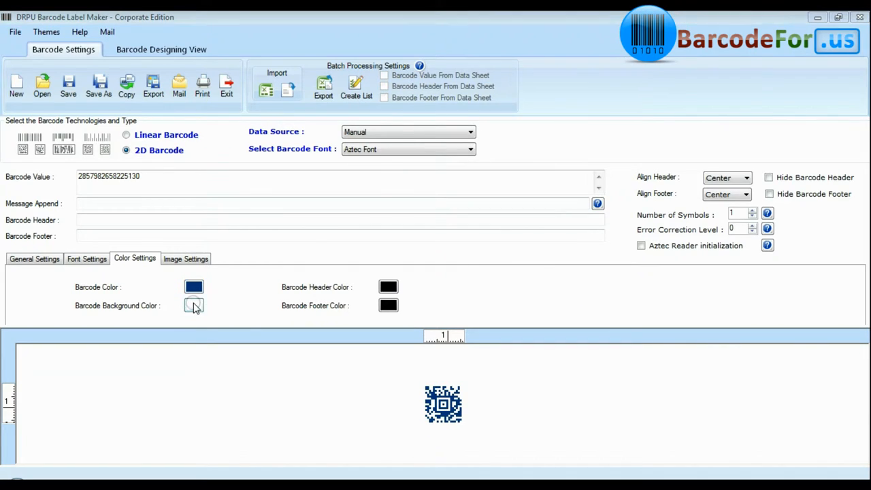
{"action": "left_click", "coordinate": [194, 305]}
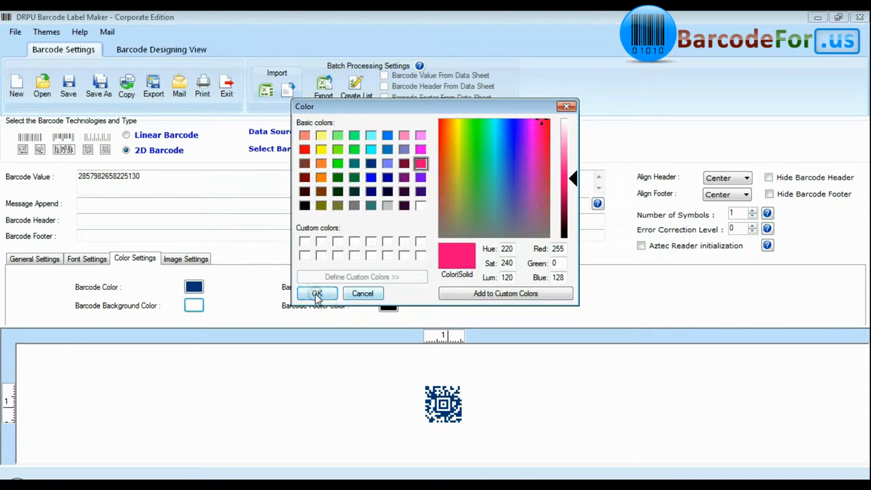